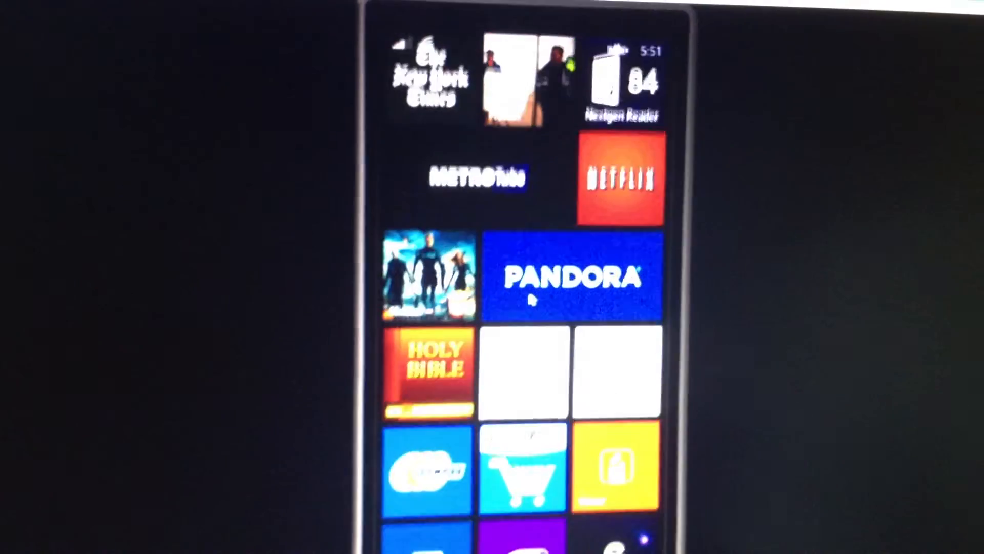
{"action": "scroll", "scroll_direction": "down", "scroll_amount": 3}
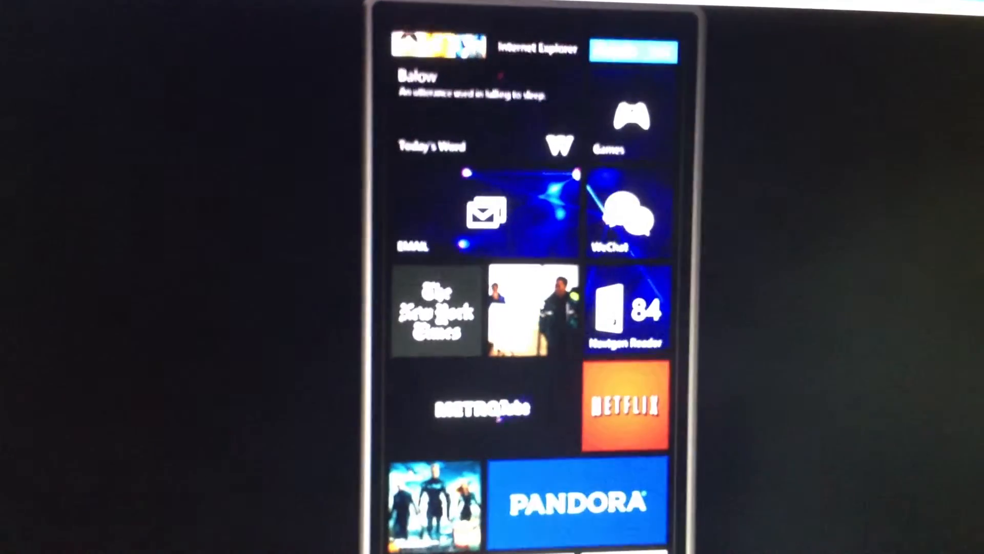